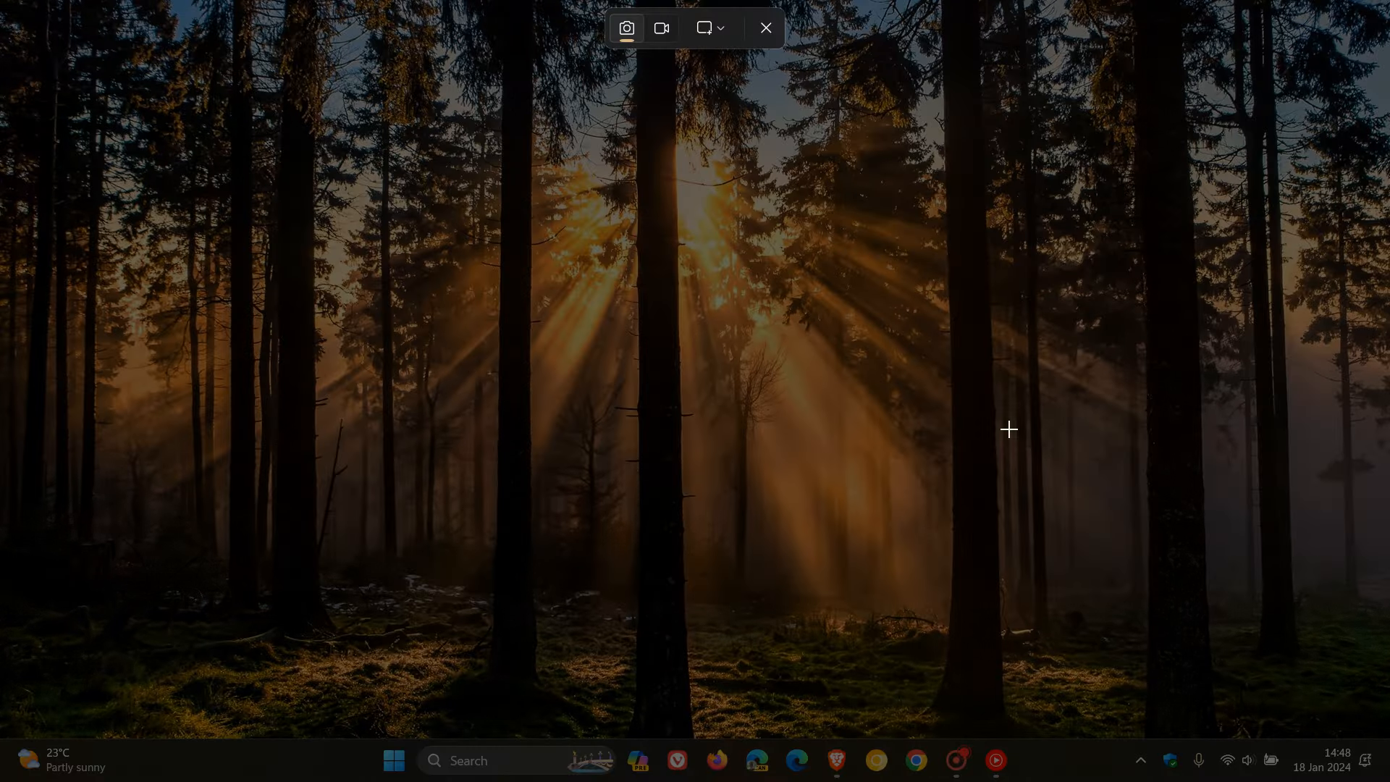
# Drag a rectangle snip around the central sunlit part of the forest wallpaper
pyautogui.moveTo(449, 240); pyautogui.dragTo(449, 474)
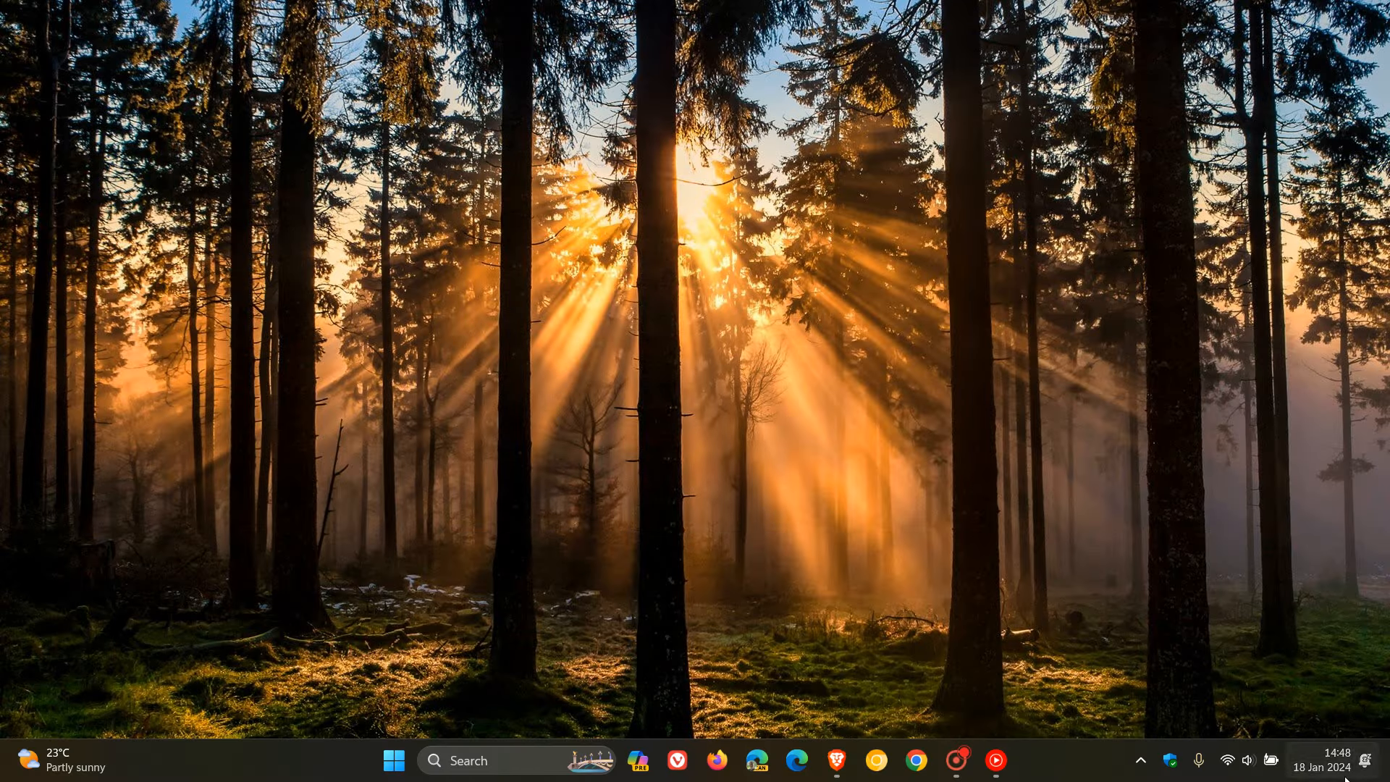
pyautogui.click(1323, 767)
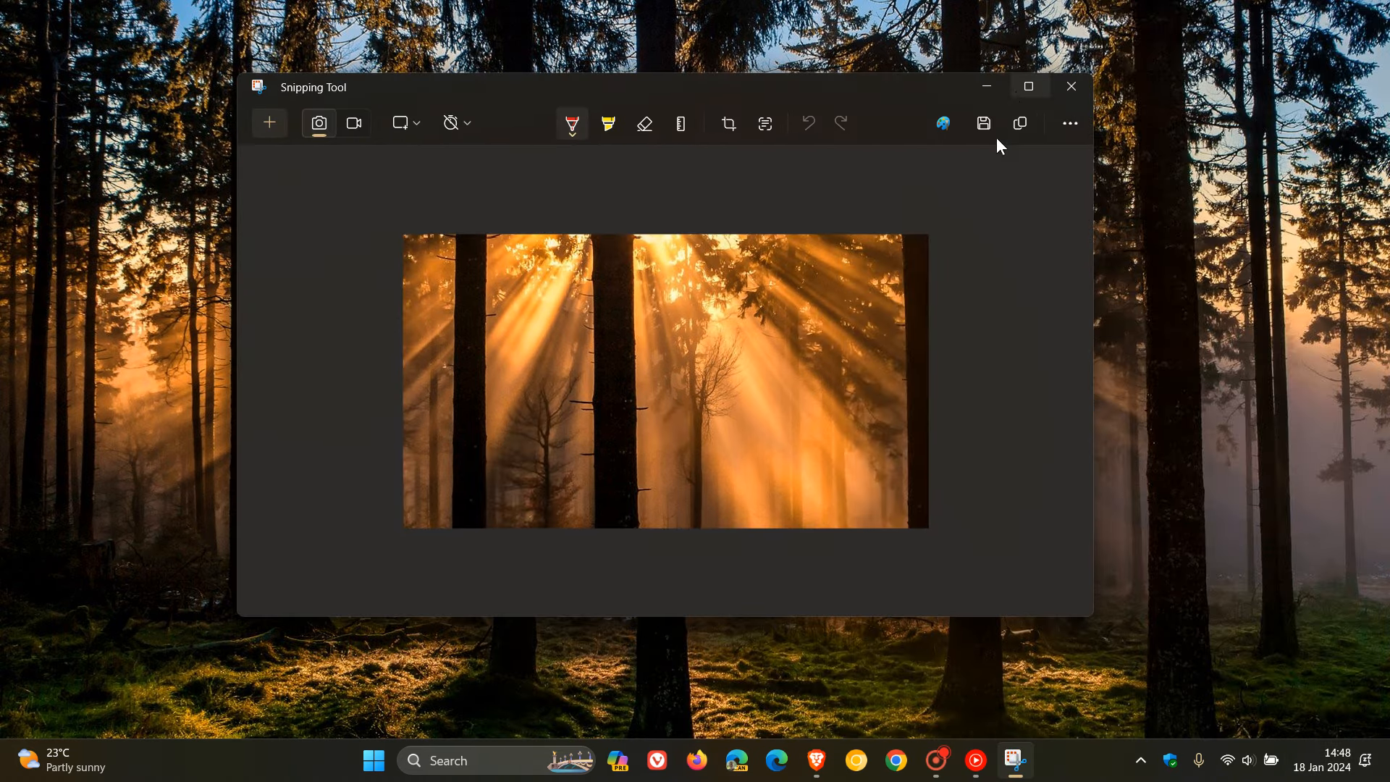
pyautogui.moveTo(990, 402)
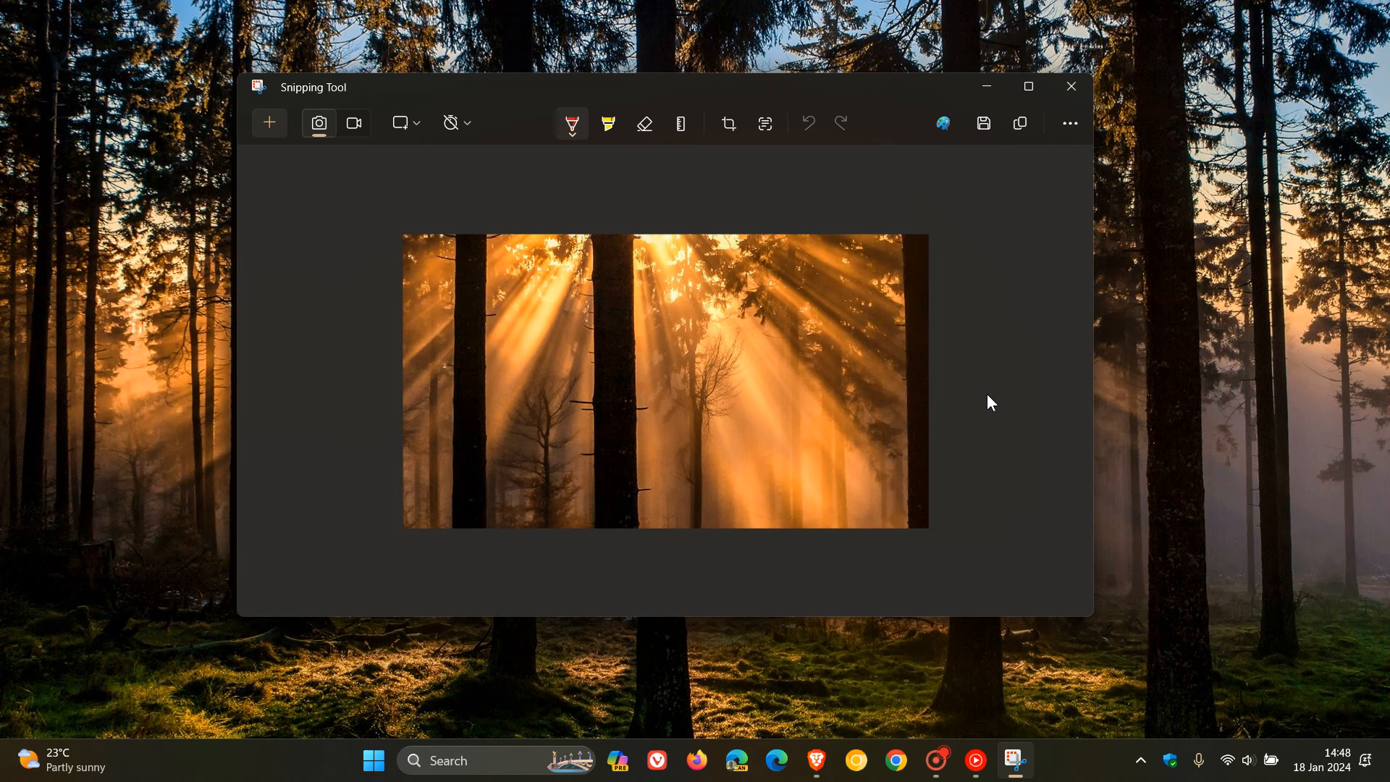
pyautogui.moveTo(354, 122)
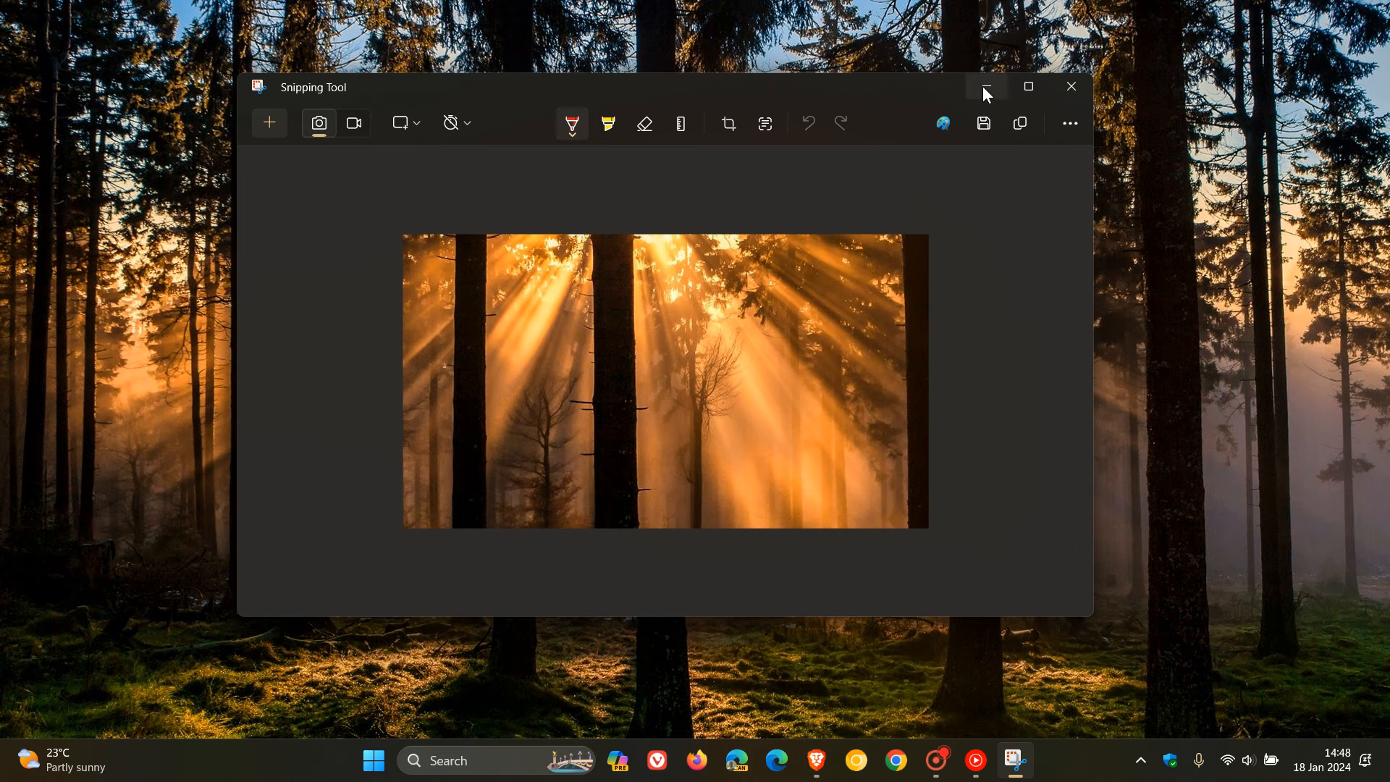
pyautogui.moveTo(984, 87)
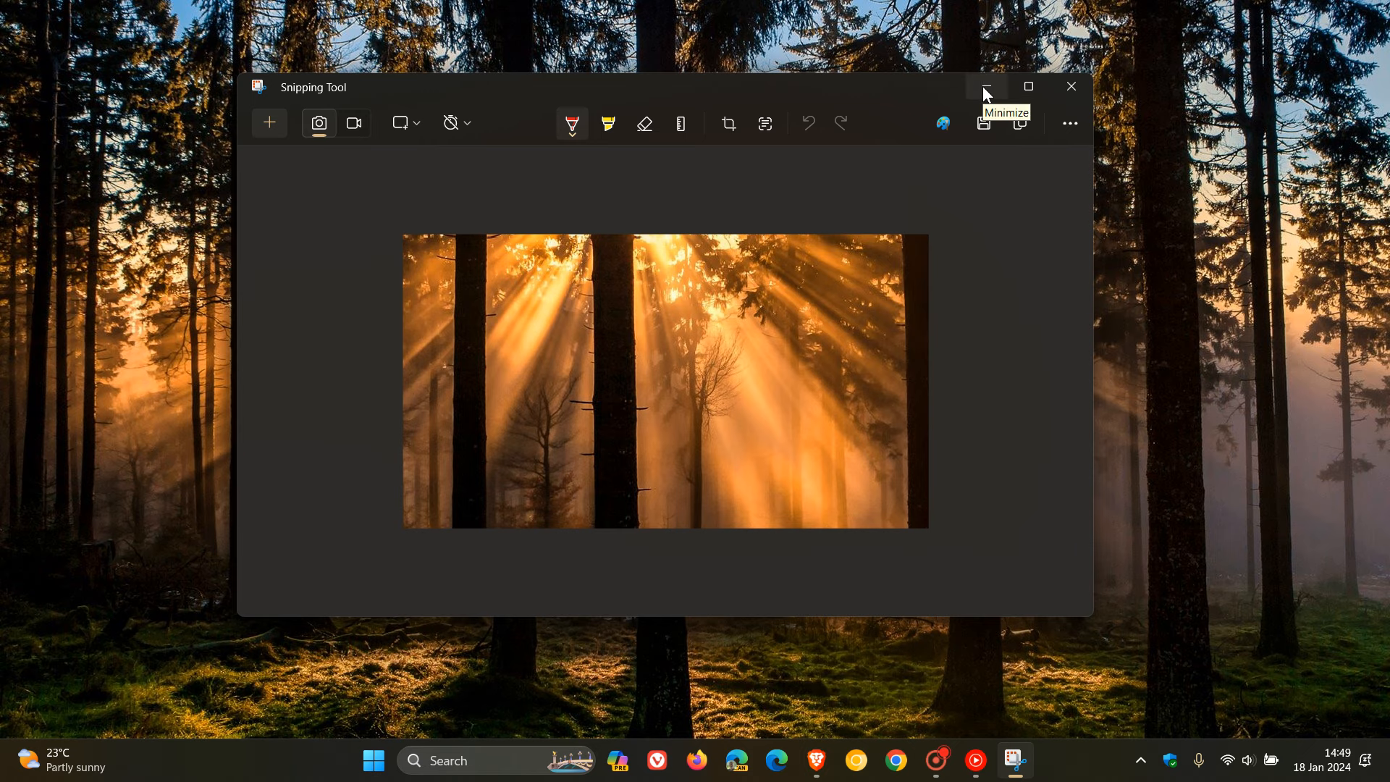
pyautogui.click(984, 87)
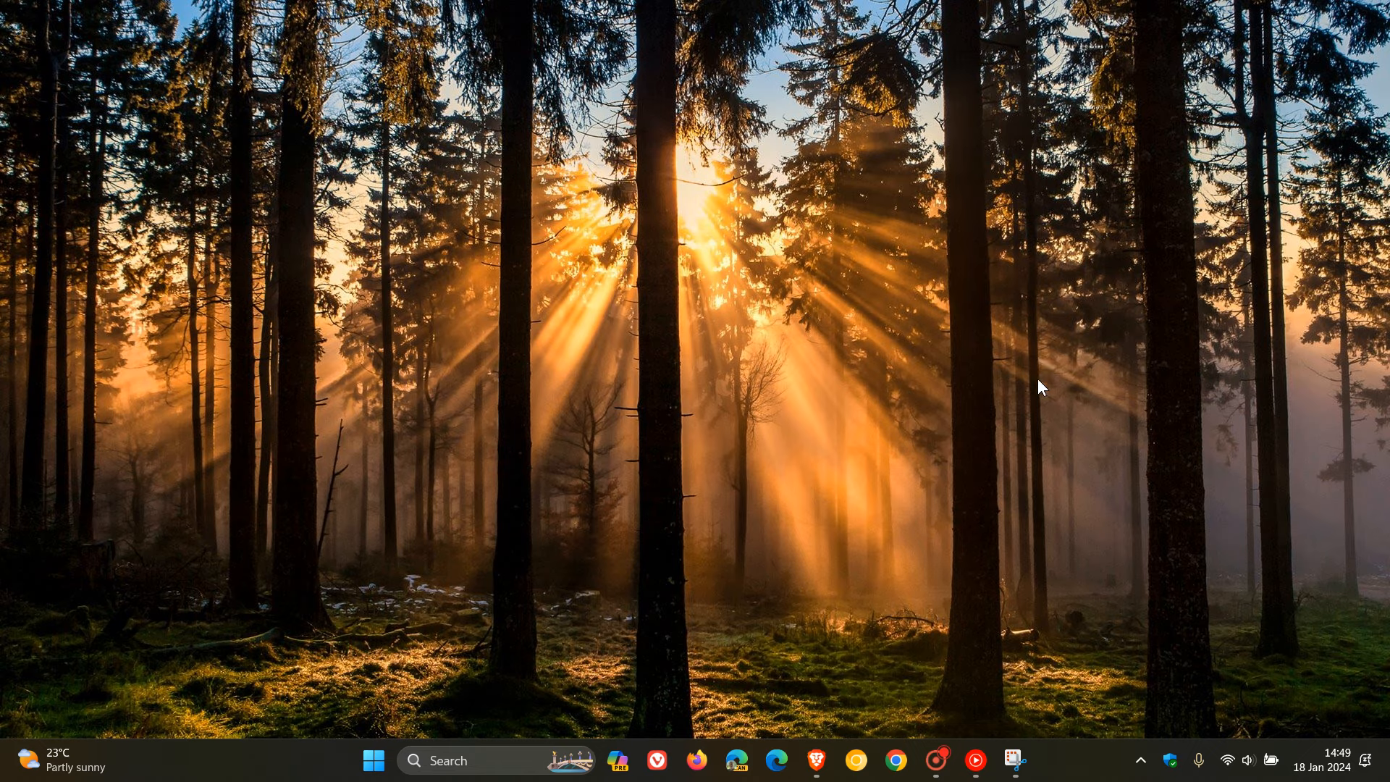
pyautogui.moveTo(947, 499)
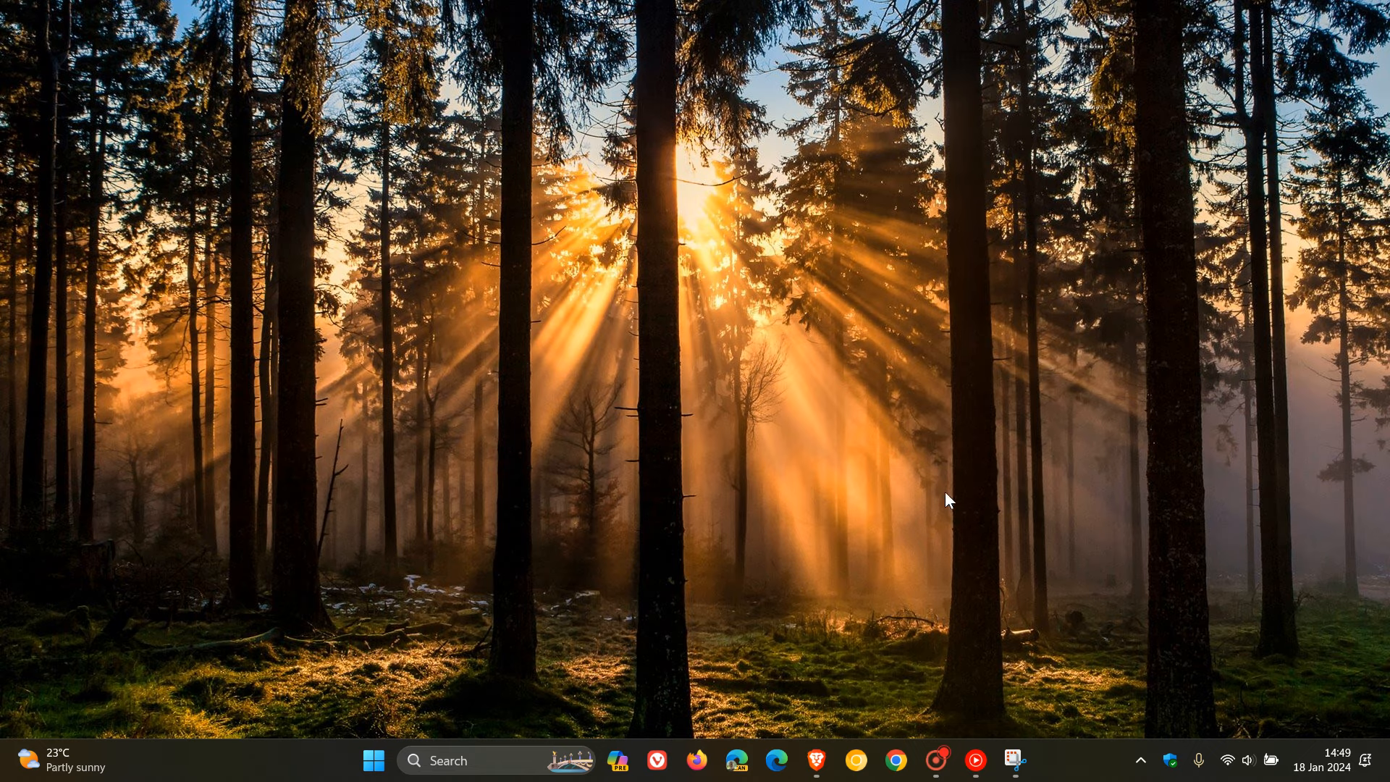
# Bring up the X post about Snipping Tool shapes and play its demo video full screen
pyautogui.click(816, 761)
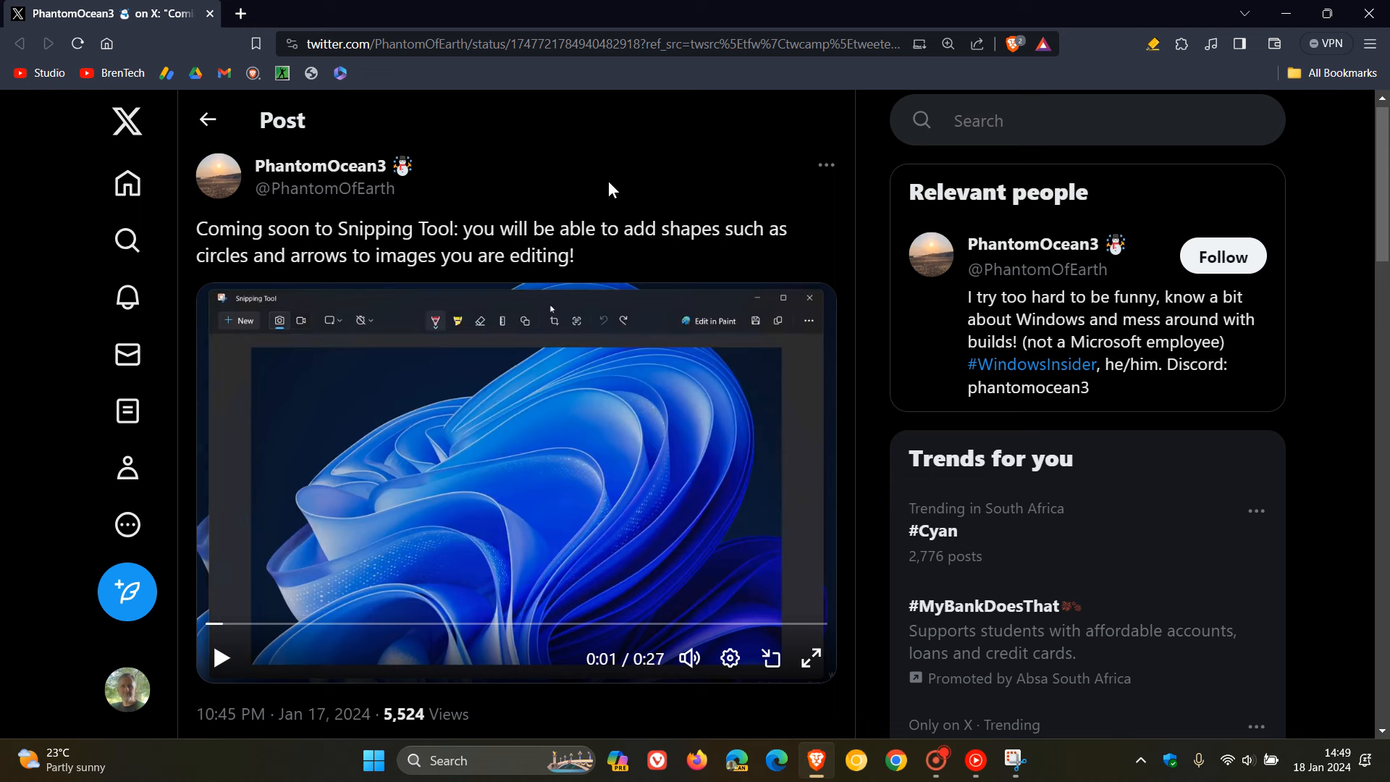
pyautogui.moveTo(581, 161)
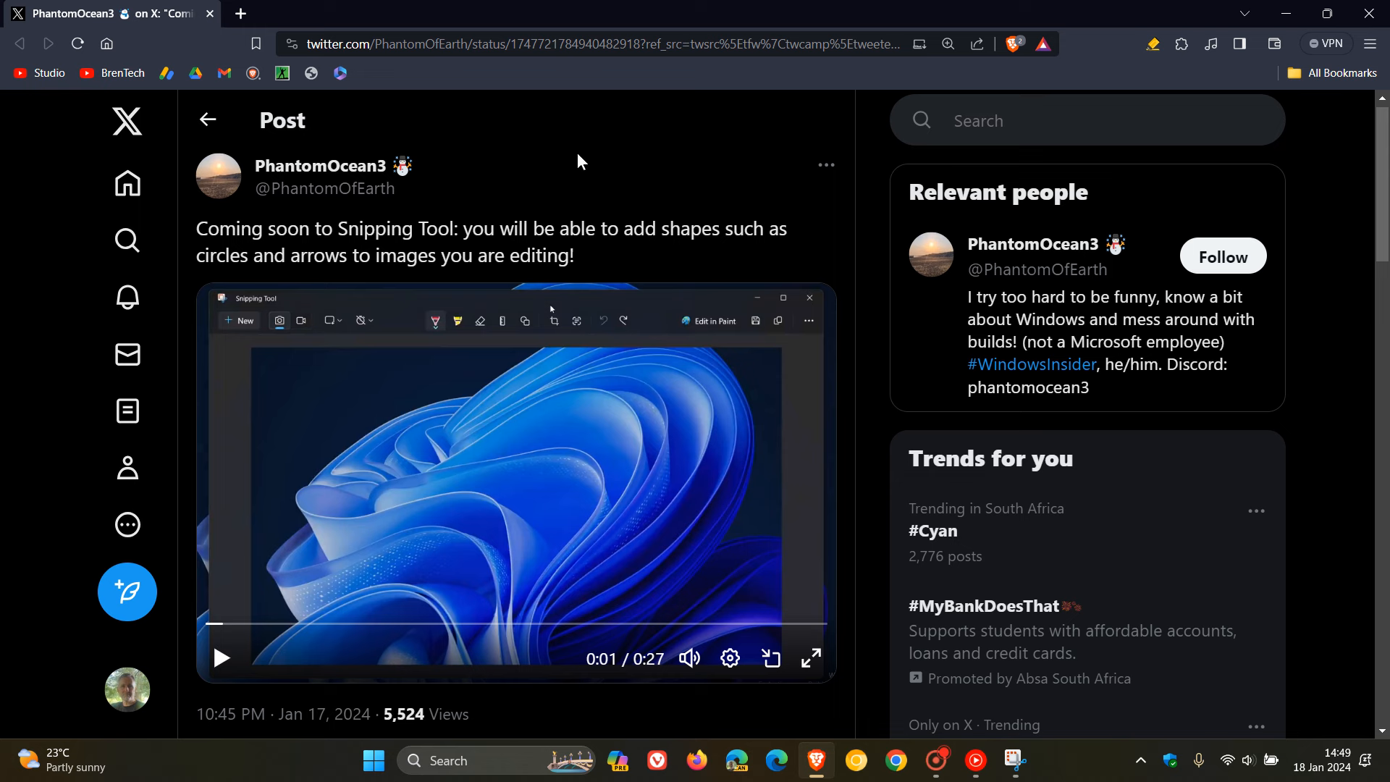
pyautogui.moveTo(809, 658)
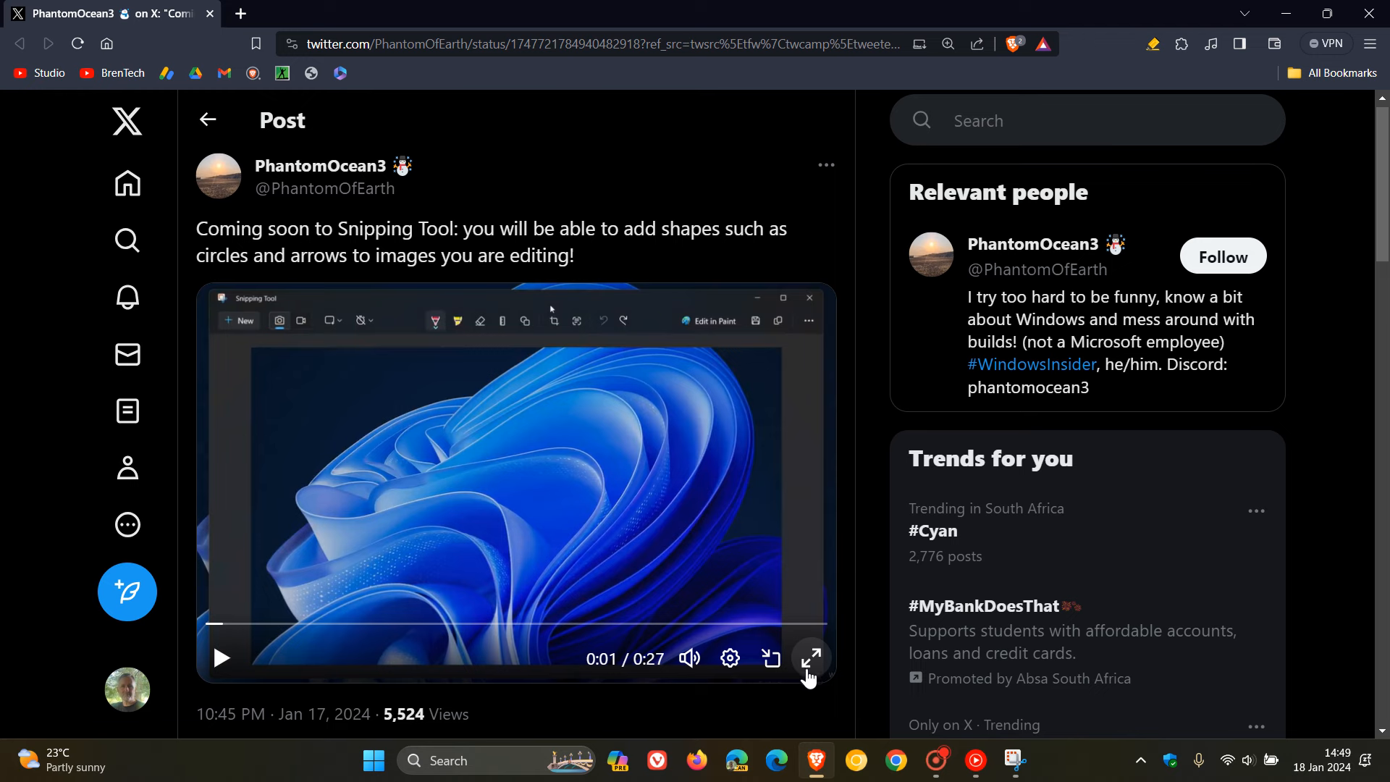
pyautogui.moveTo(809, 659)
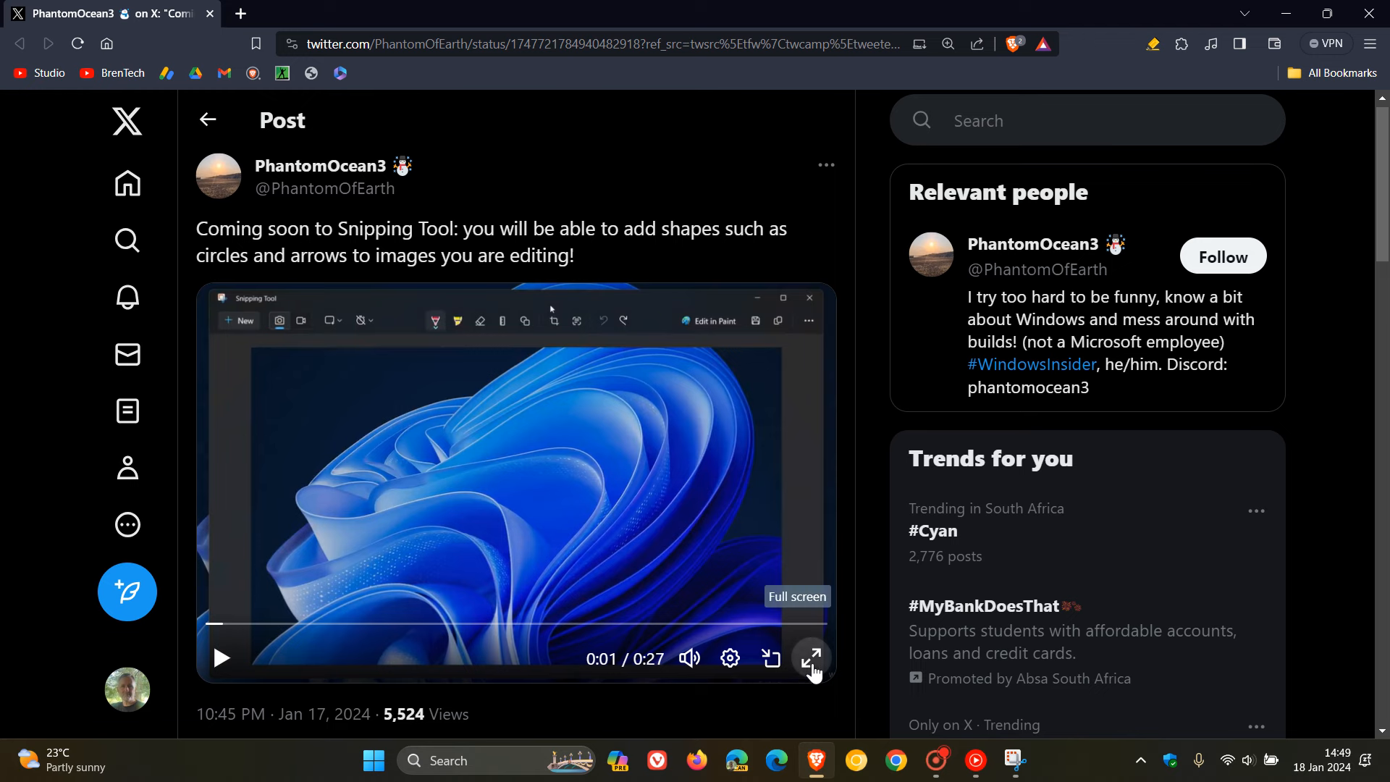
pyautogui.click(809, 657)
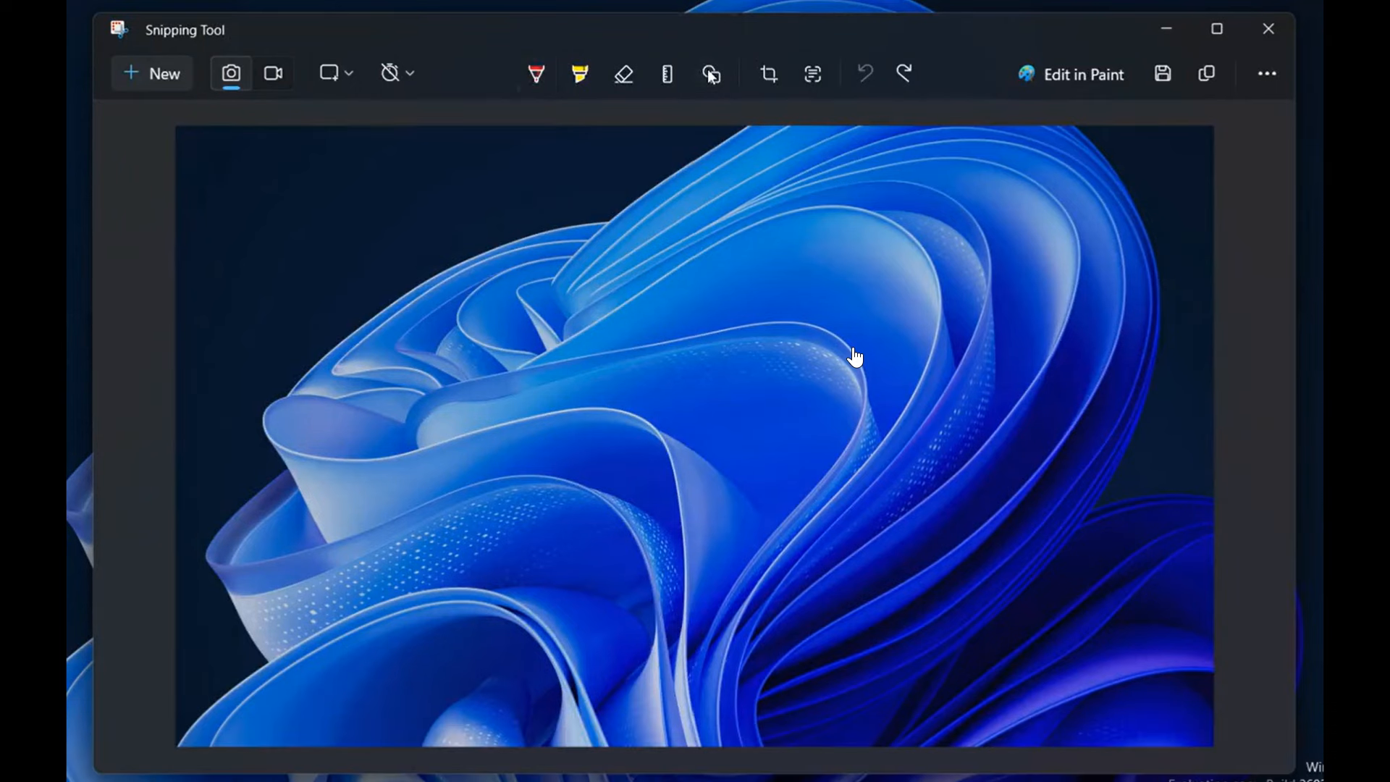
# Draw a red square with the Rectangle shape and move it to the lower-right corner
pyautogui.click(710, 73)
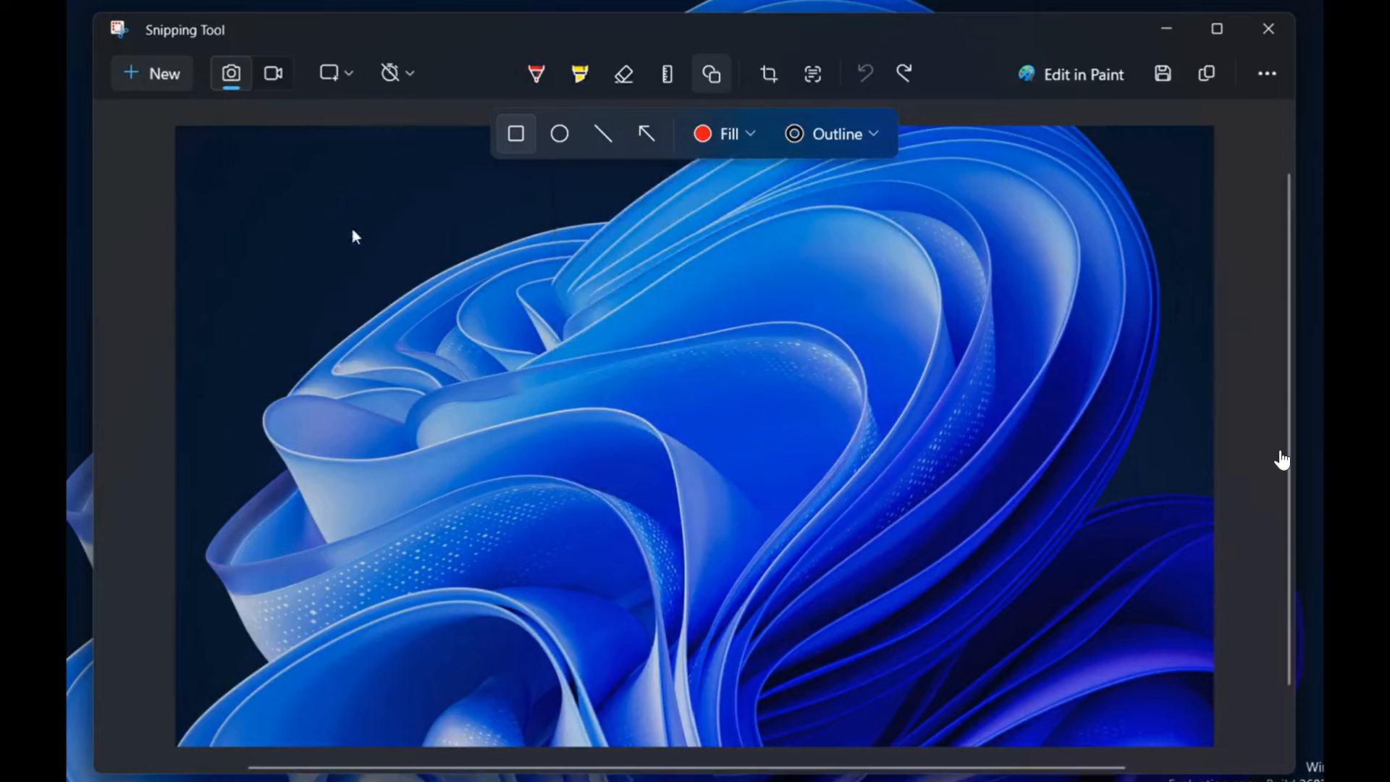
pyautogui.moveTo(332, 232); pyautogui.dragTo(522, 388)
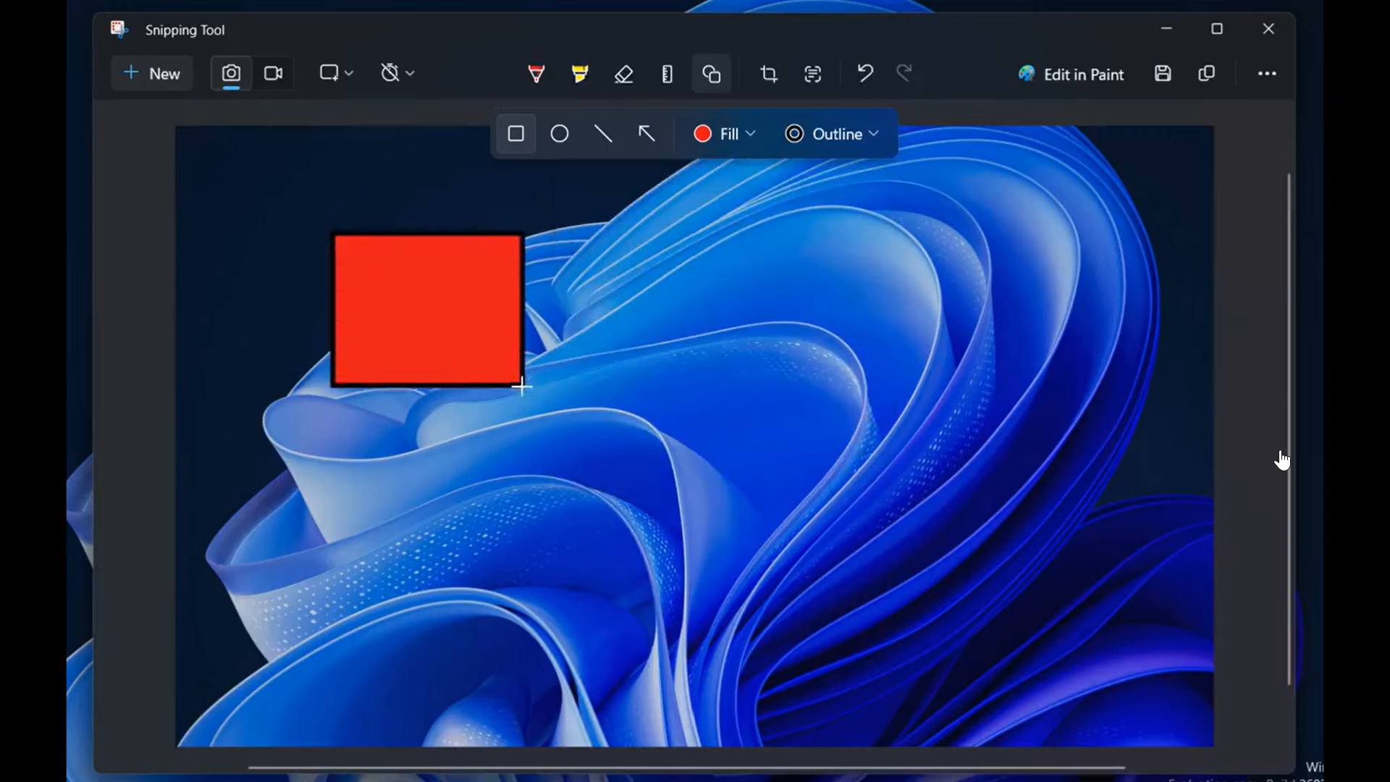
pyautogui.moveTo(426, 310); pyautogui.dragTo(975, 576)
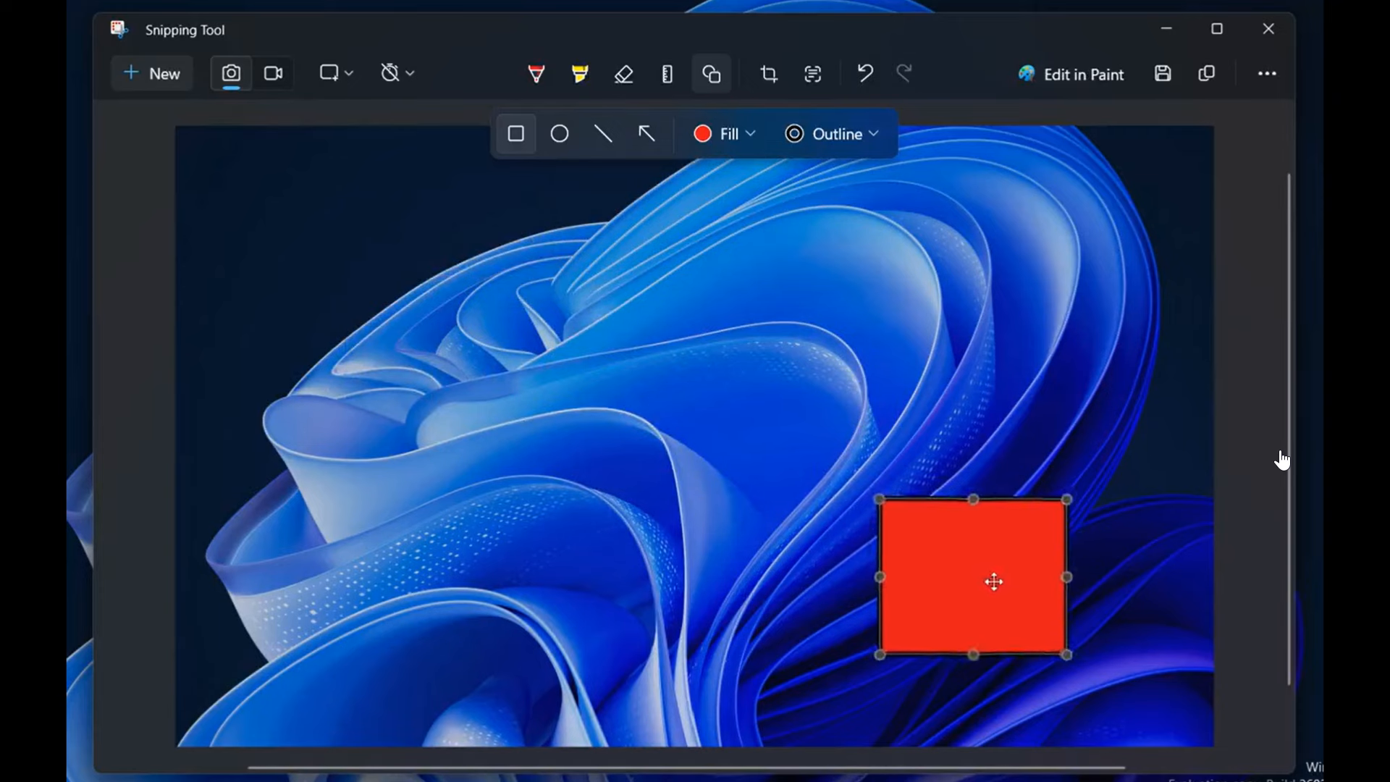
pyautogui.moveTo(993, 581); pyautogui.dragTo(1044, 625)
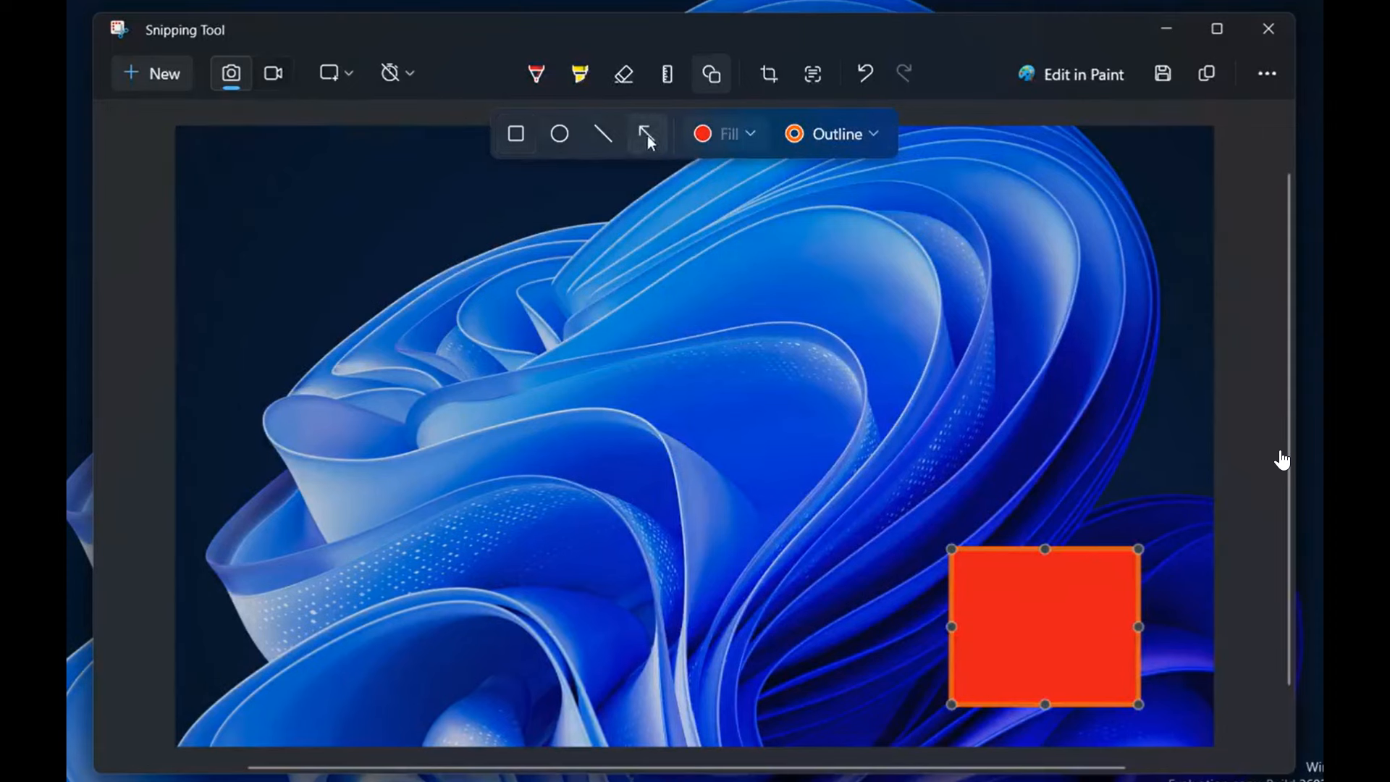
# Draw a long horizontal orange arrow above the square
pyautogui.moveTo(305, 344); pyautogui.dragTo(417, 348)
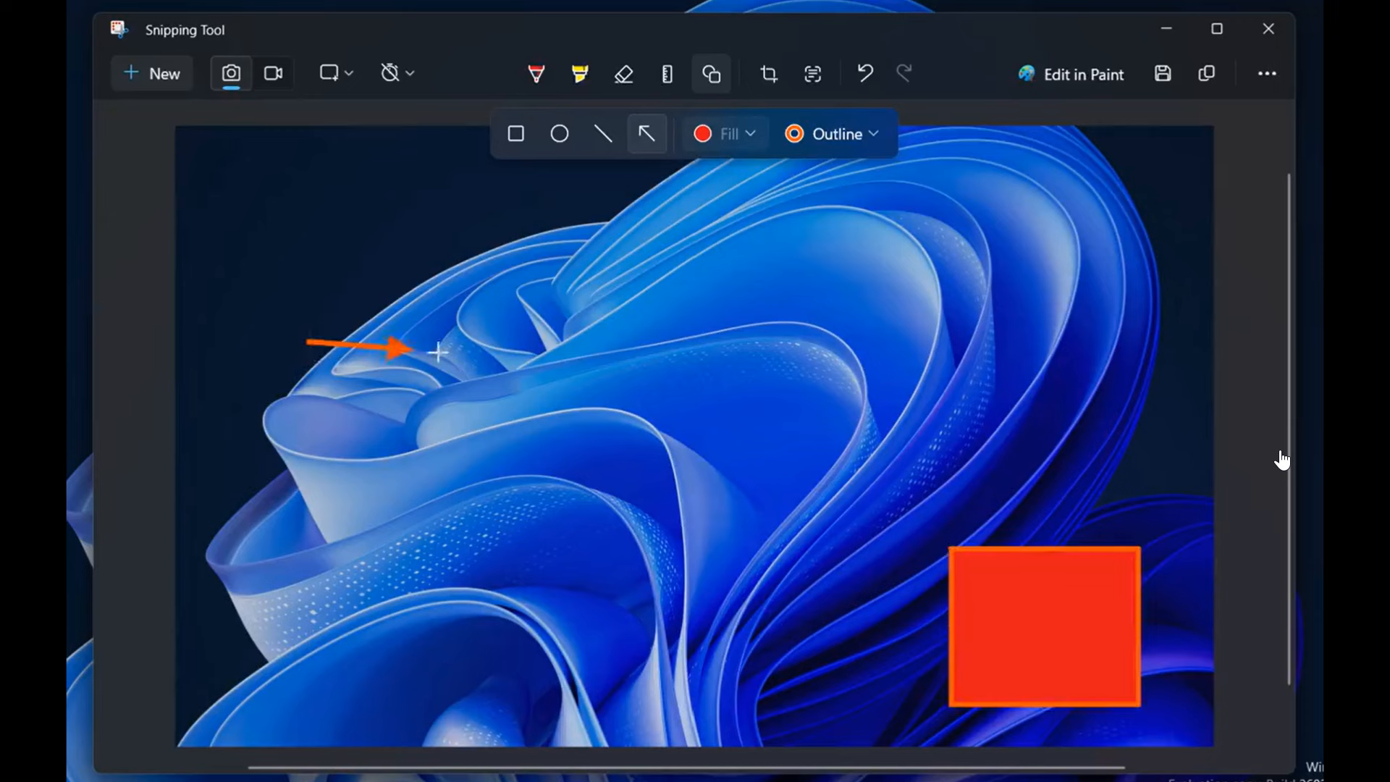
pyautogui.moveTo(434, 351); pyautogui.dragTo(678, 346)
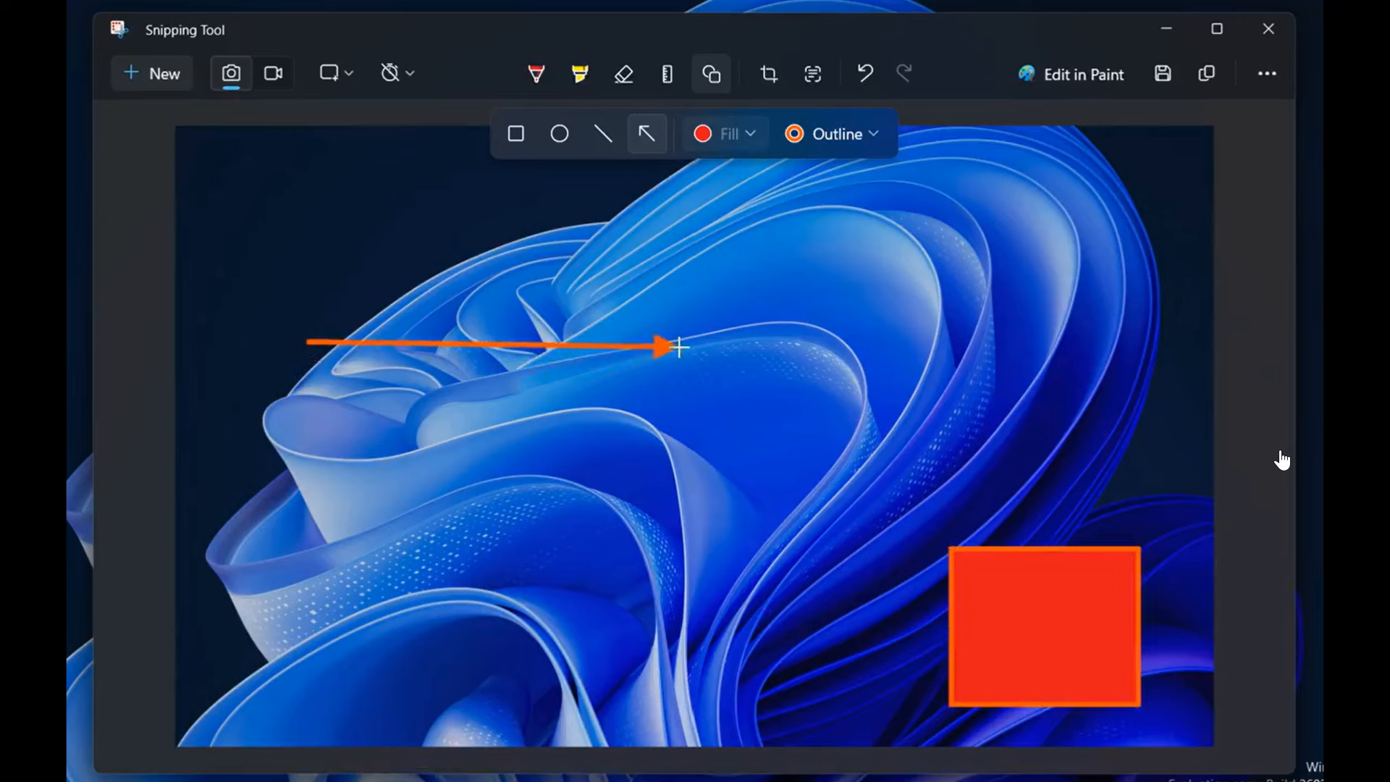
pyautogui.moveTo(305, 341); pyautogui.dragTo(607, 461)
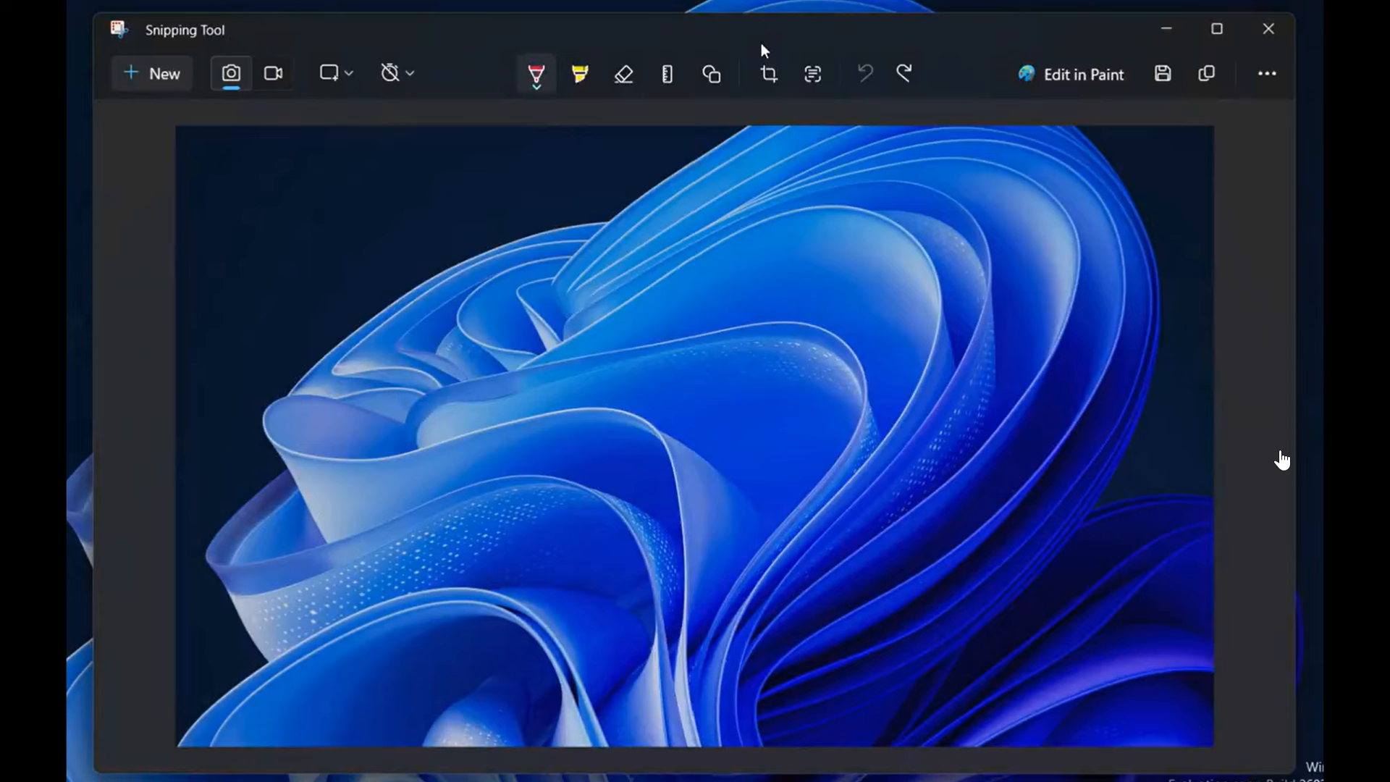
pyautogui.moveTo(711, 74)
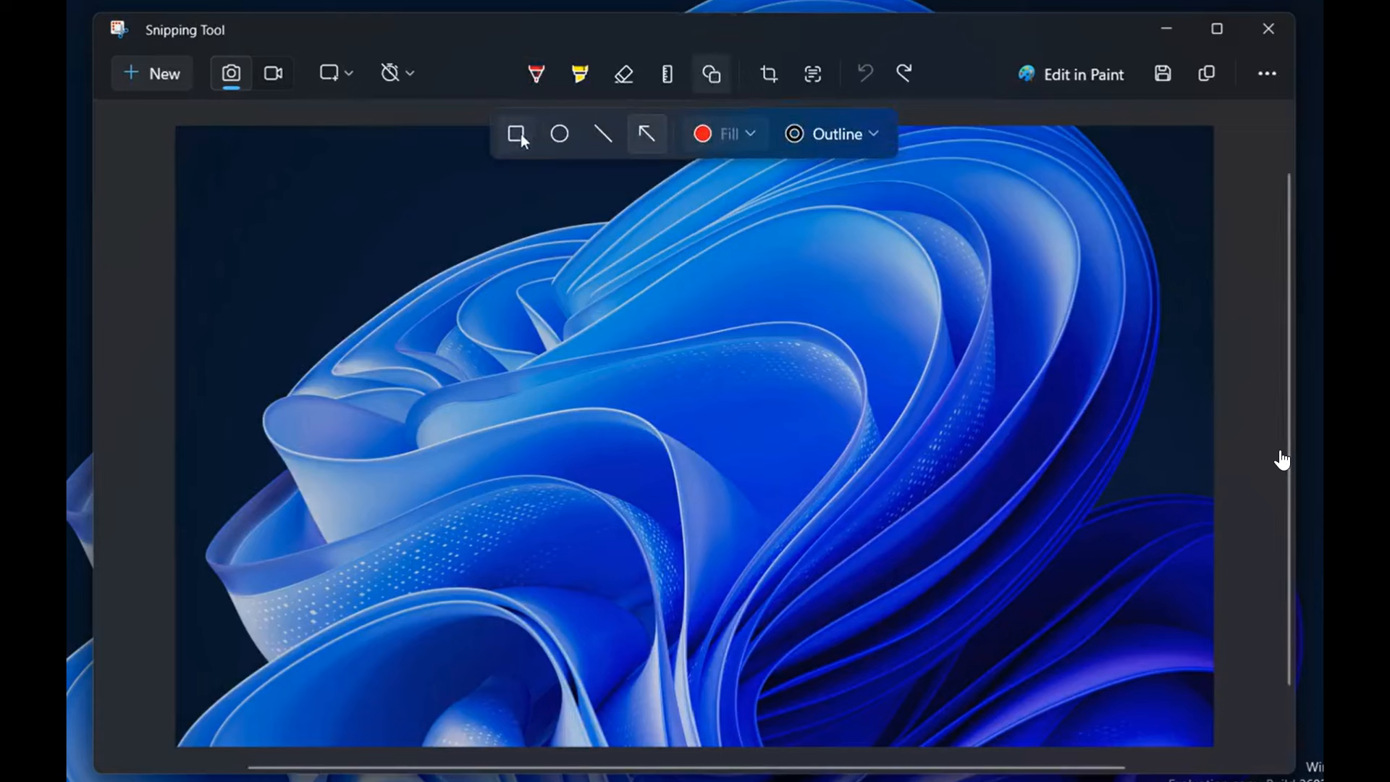
# Switch the Shapes toolbar from Rectangle to Circle
pyautogui.click(559, 134)
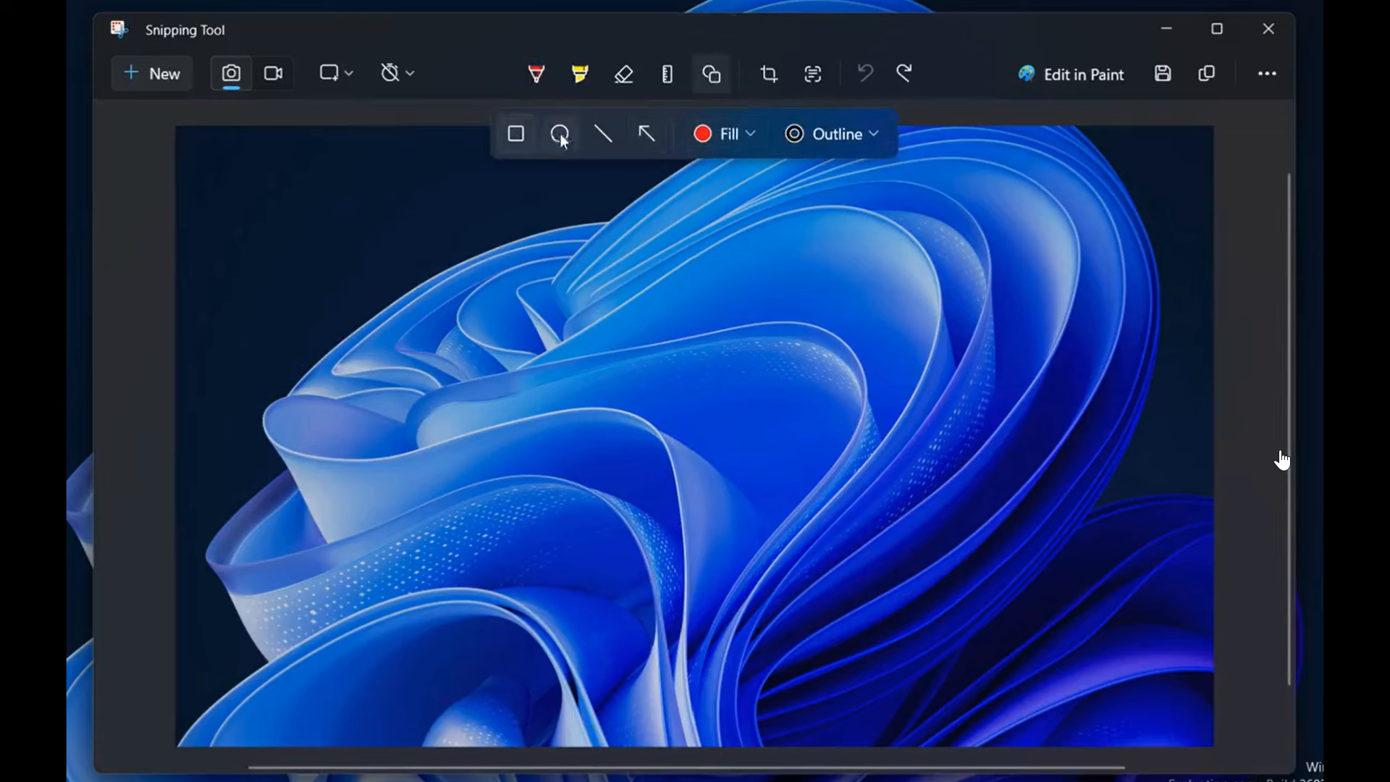
pyautogui.click(723, 134)
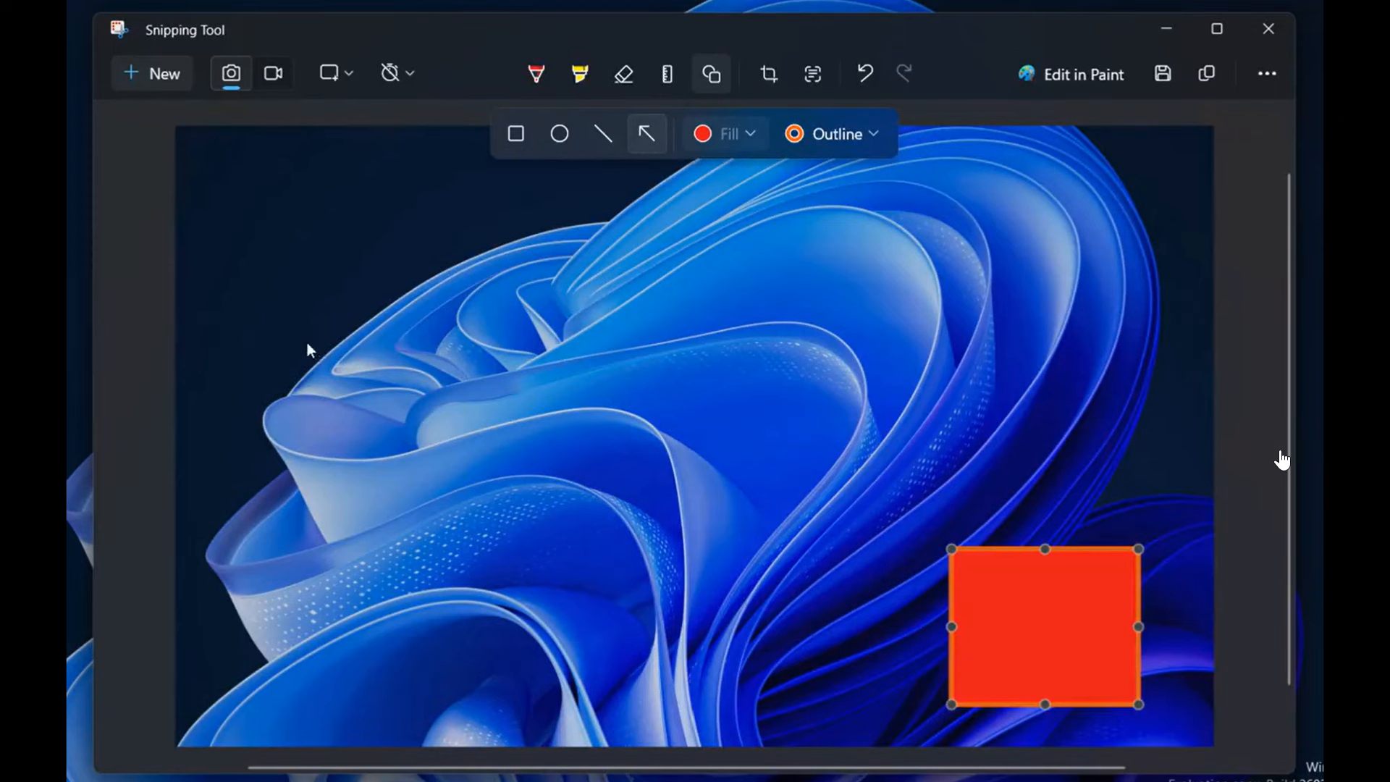
# Draw an orange arrow, angle its tip down toward the centre, and deselect it
pyautogui.moveTo(305, 344); pyautogui.dragTo(665, 351)
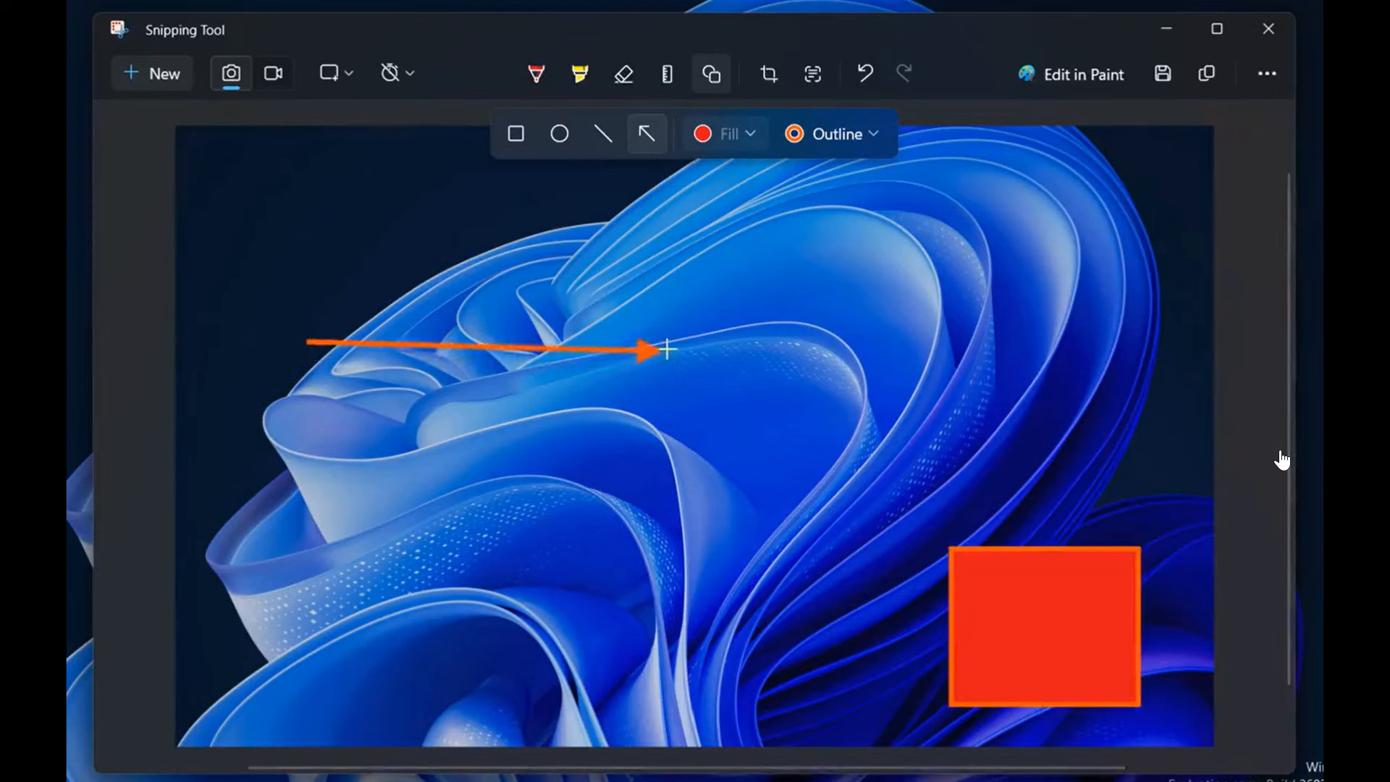
pyautogui.moveTo(308, 343); pyautogui.dragTo(620, 452)
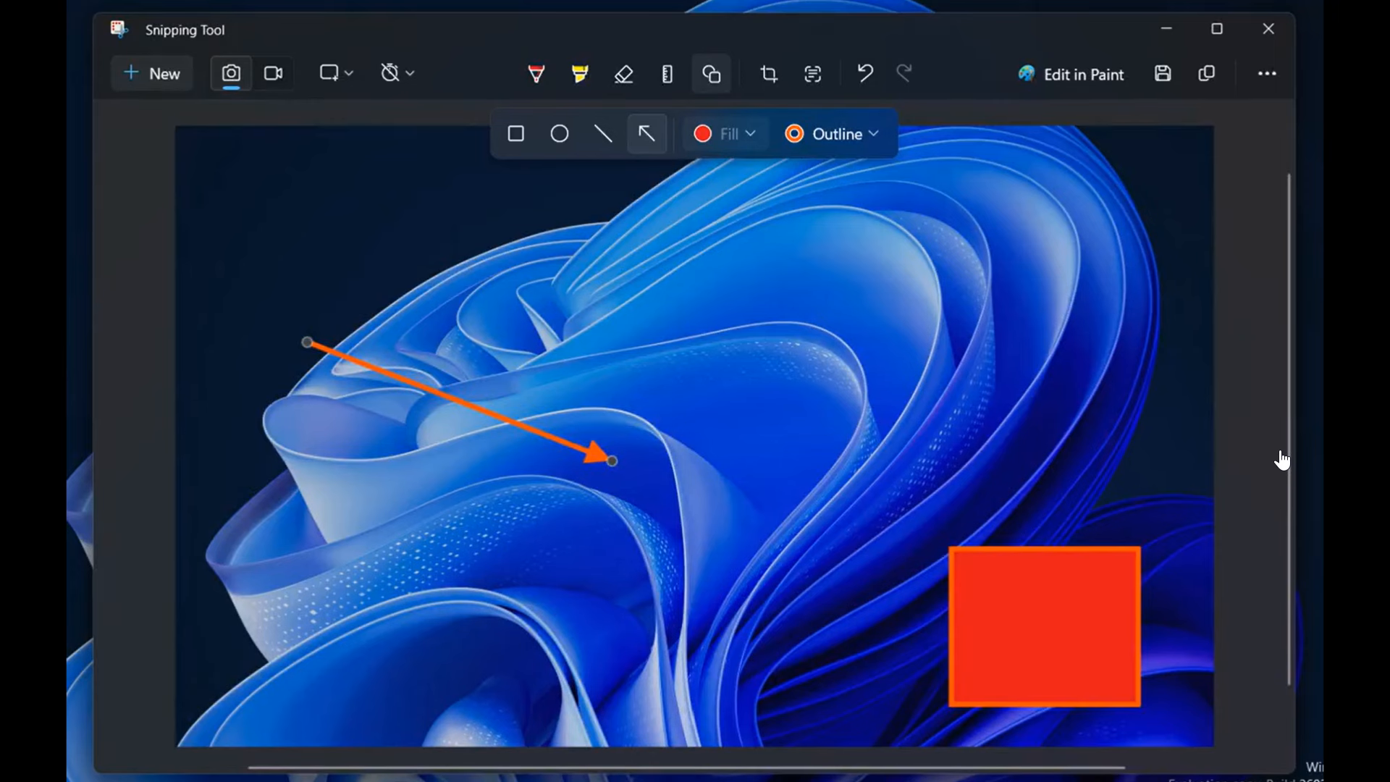
pyautogui.click(864, 74)
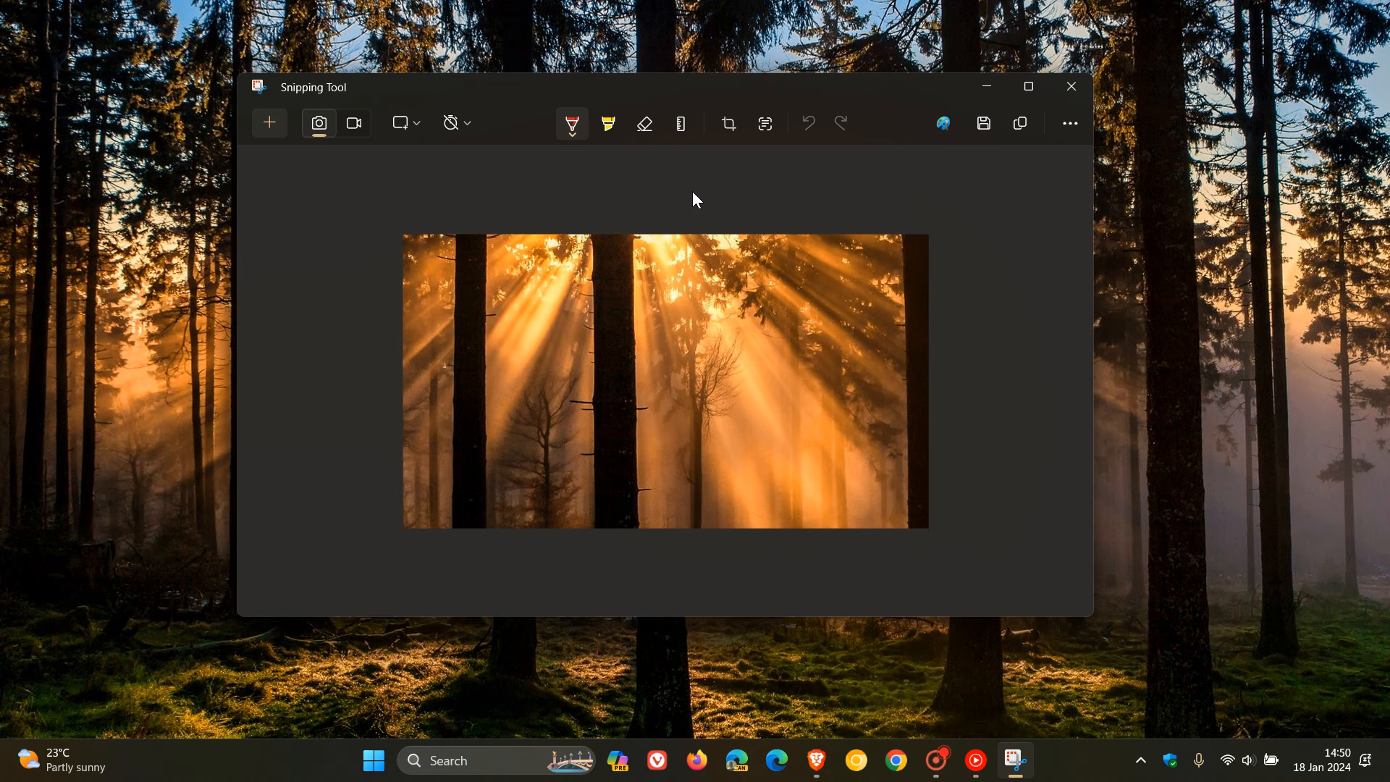
pyautogui.moveTo(680, 123)
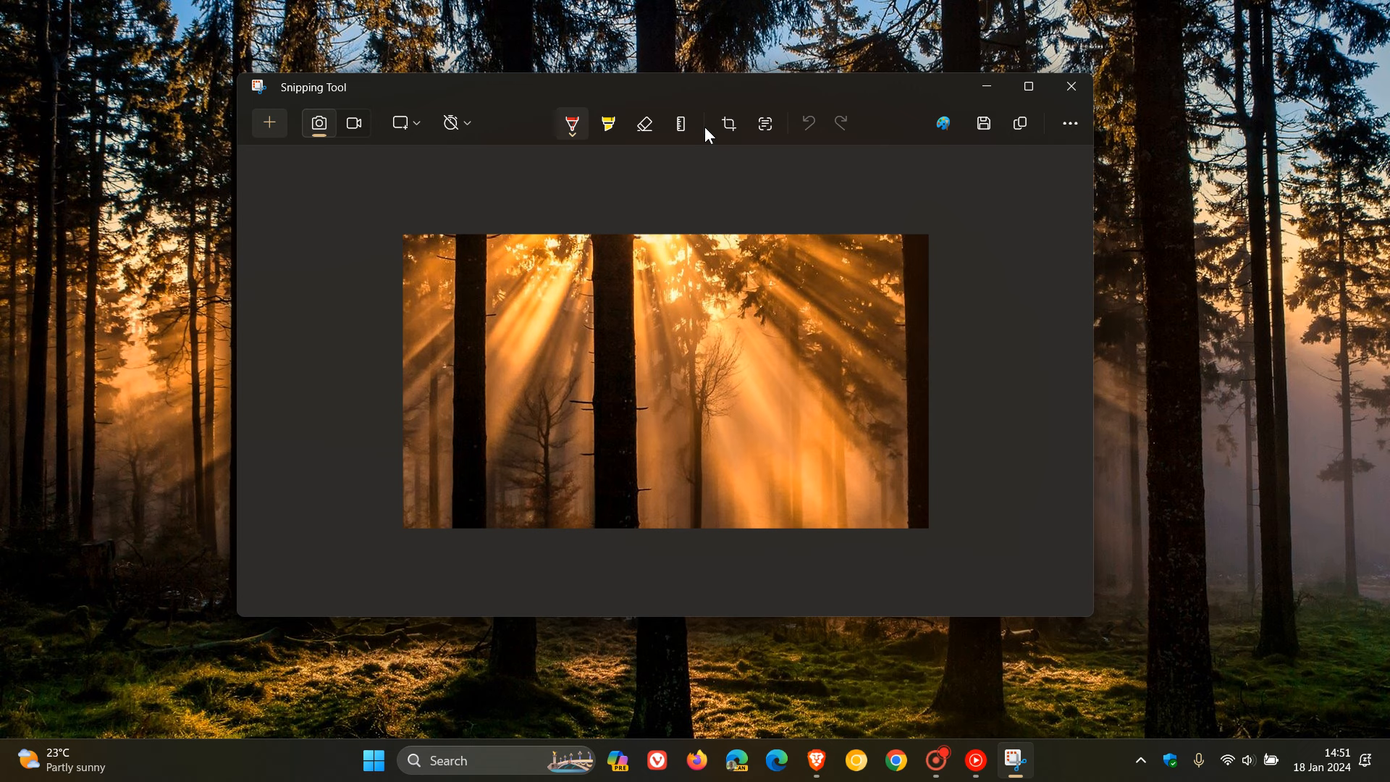
pyautogui.moveTo(1025, 303)
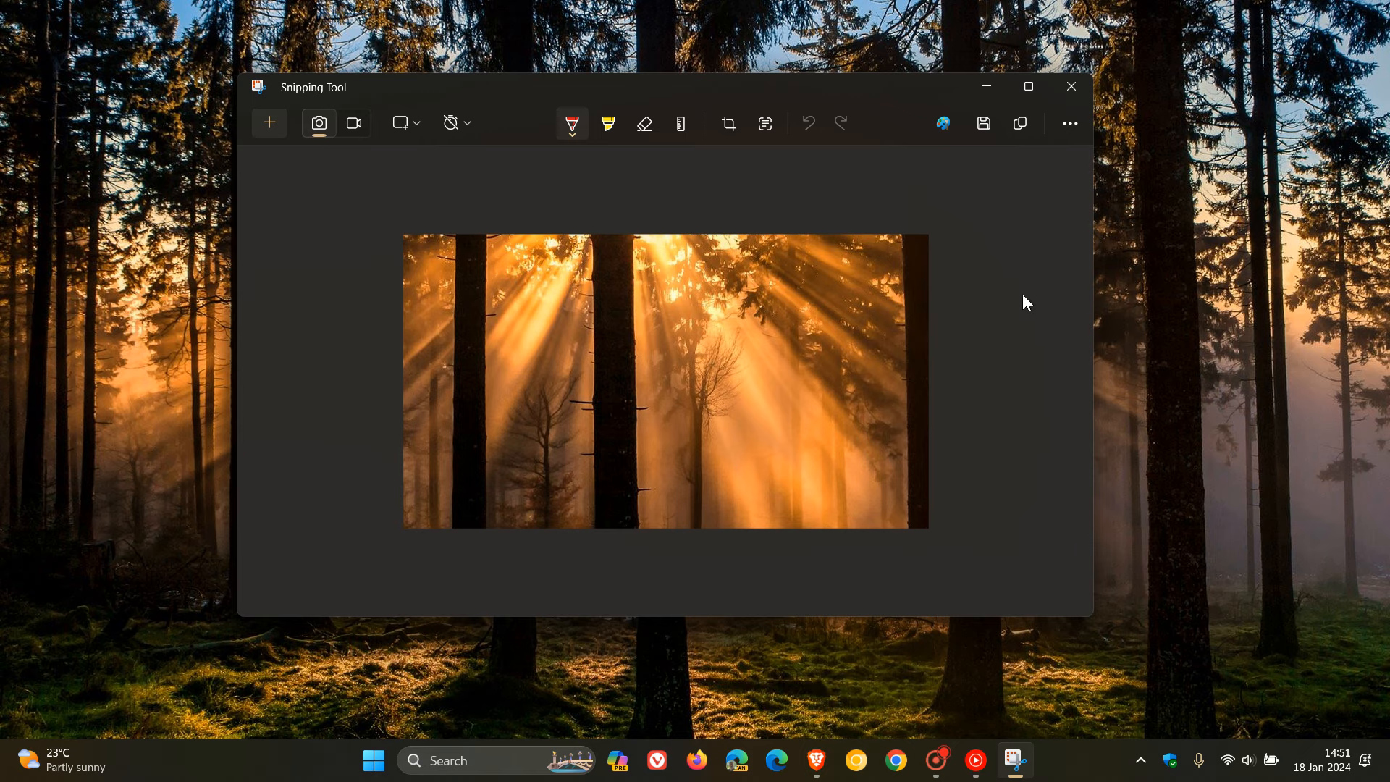
# Minimize the Snipping Tool editor window
pyautogui.click(1069, 86)
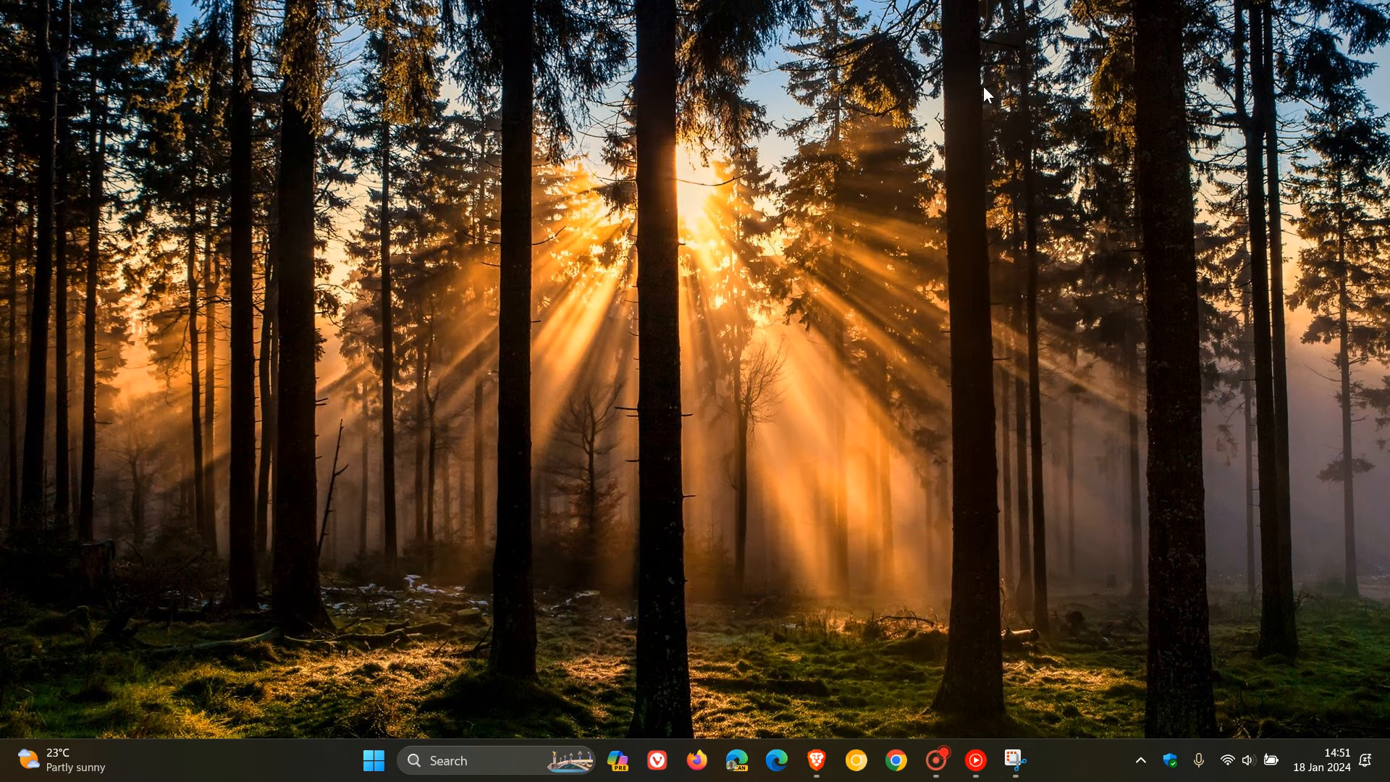
pyautogui.moveTo(870, 274)
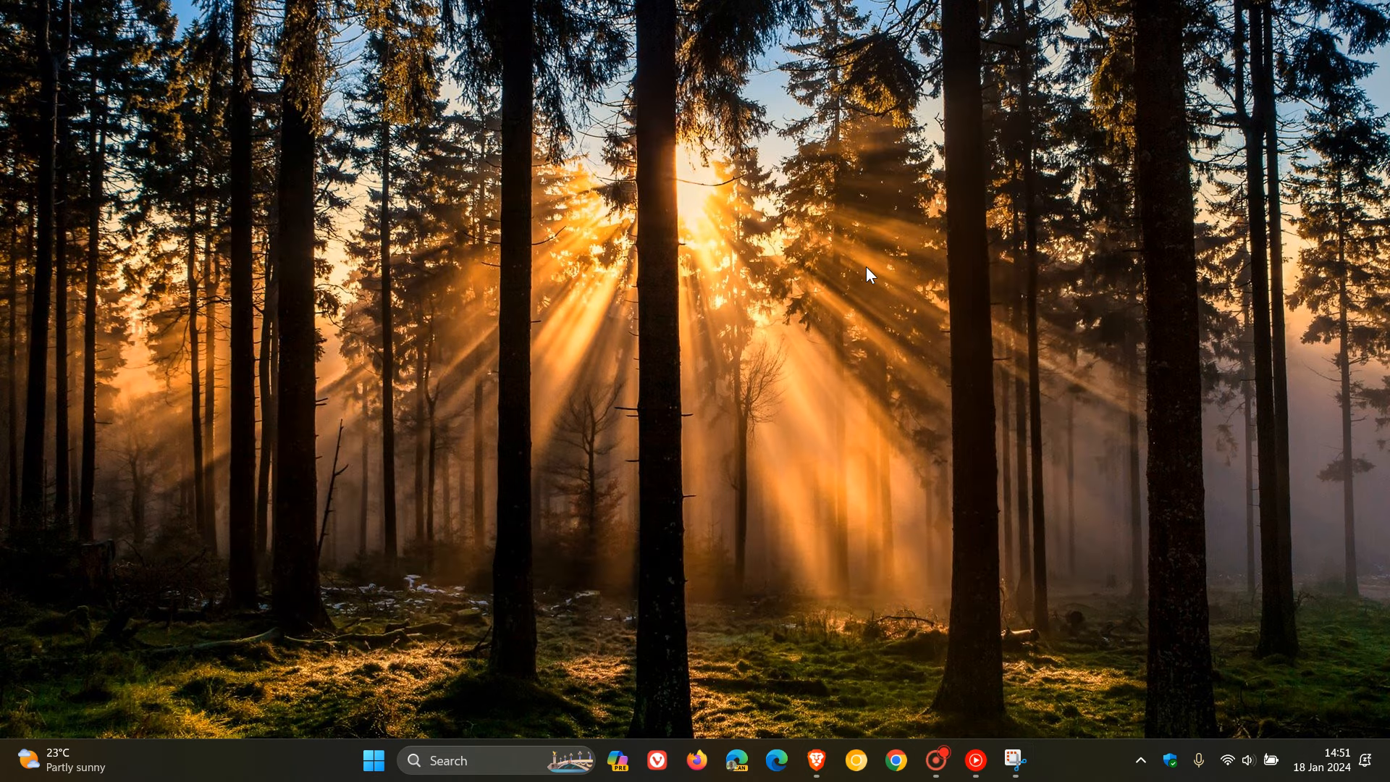